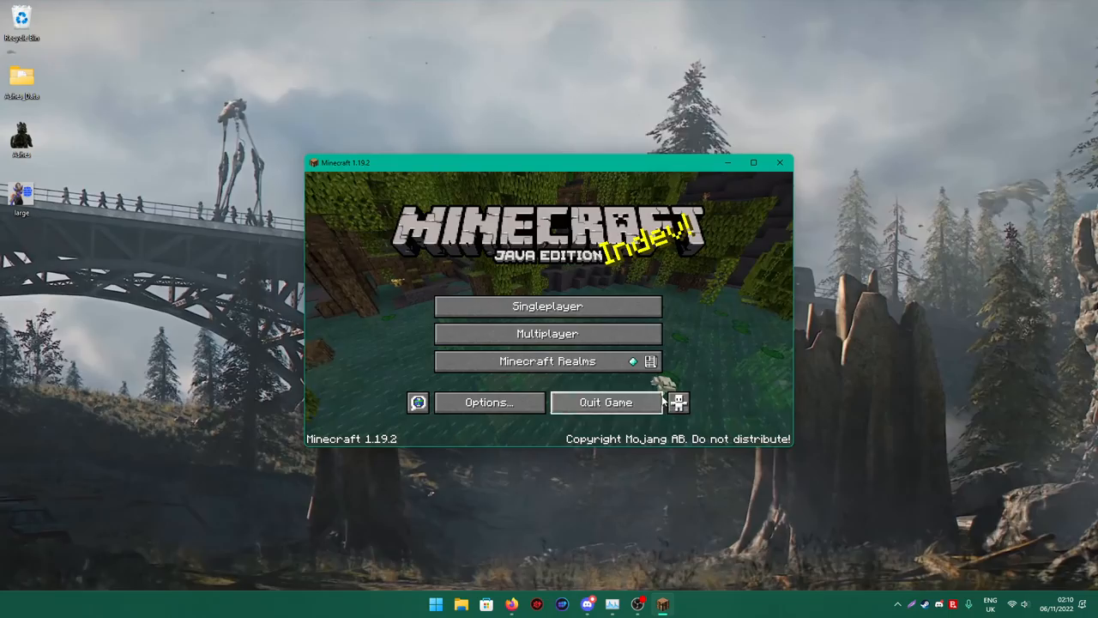
{"action": "mouse_move", "coordinate": [707, 511]}
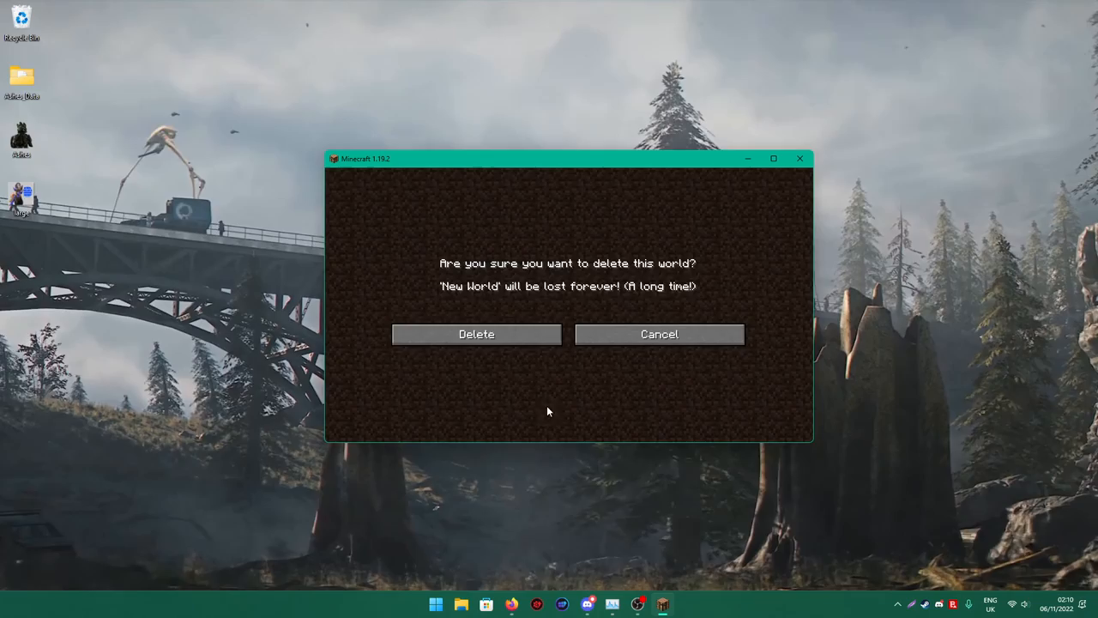
Confirm deleting the New World save, then create a fresh world with Game Mode set to Creative.
{"action": "left_click", "coordinate": [477, 333]}
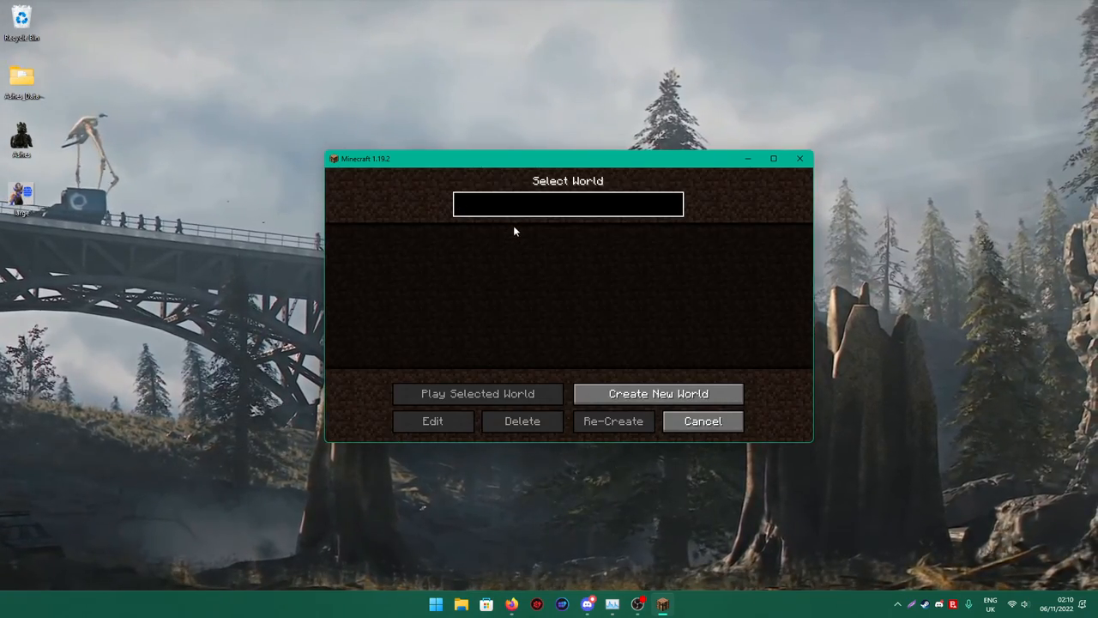
{"action": "left_click", "coordinate": [659, 393]}
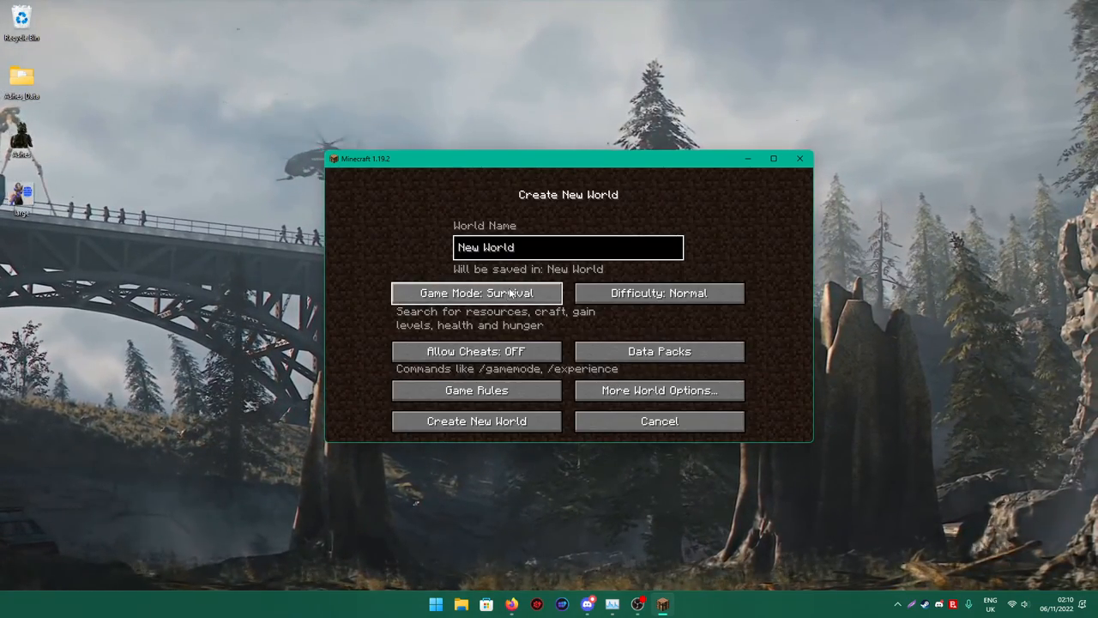
{"action": "left_click", "coordinate": [477, 292]}
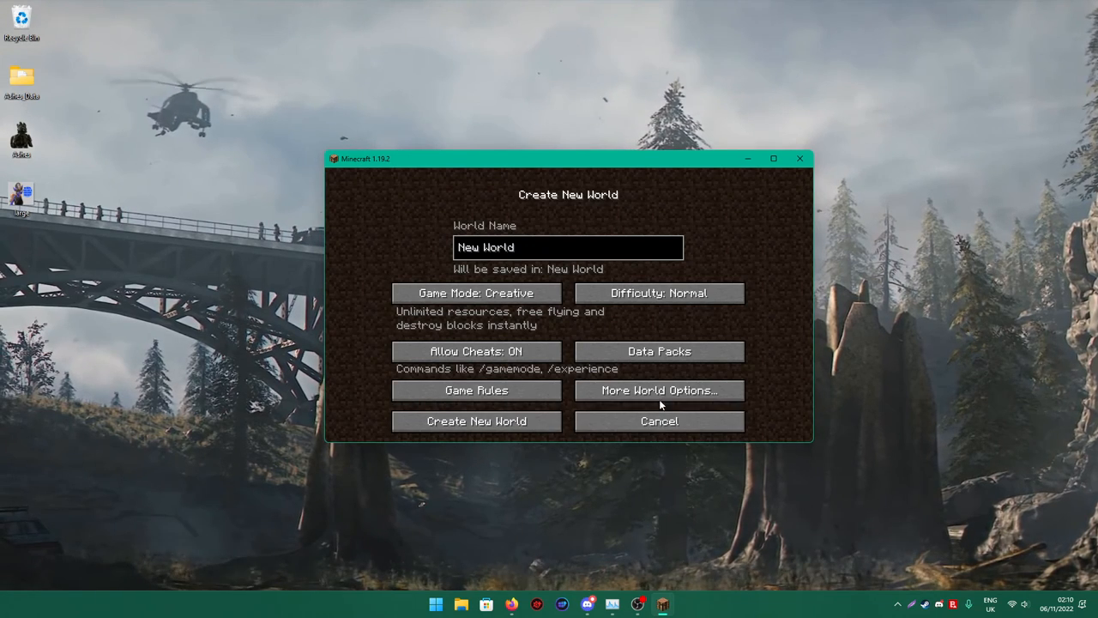
{"action": "left_click", "coordinate": [477, 420]}
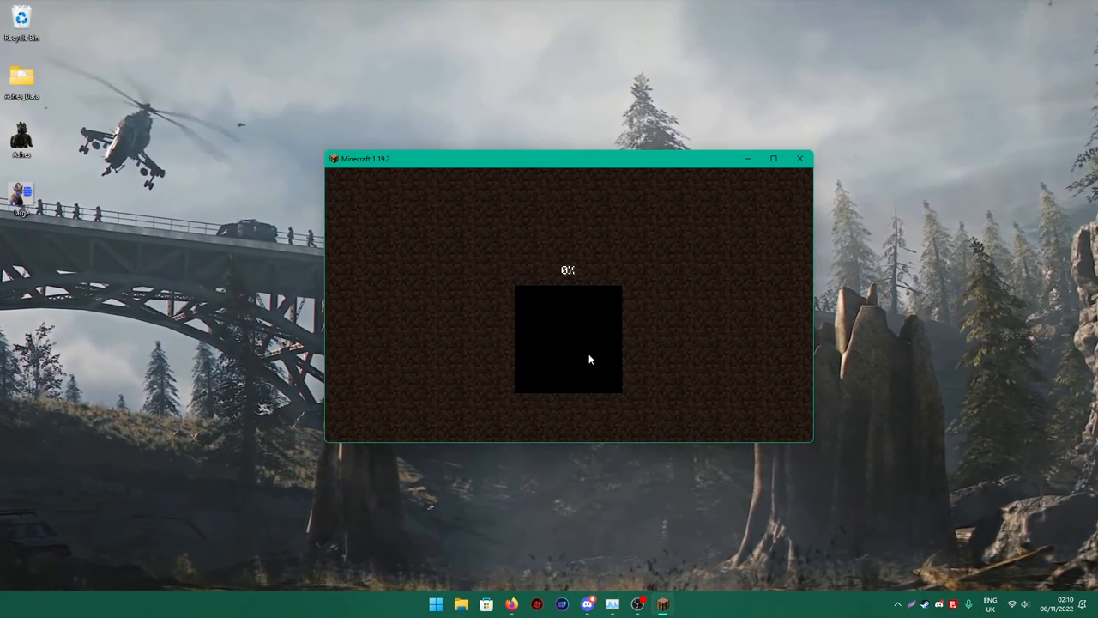
Wait for the new Creative world to generate until the player spawns on the grassy hillside.
{"action": "left_click", "coordinate": [800, 158]}
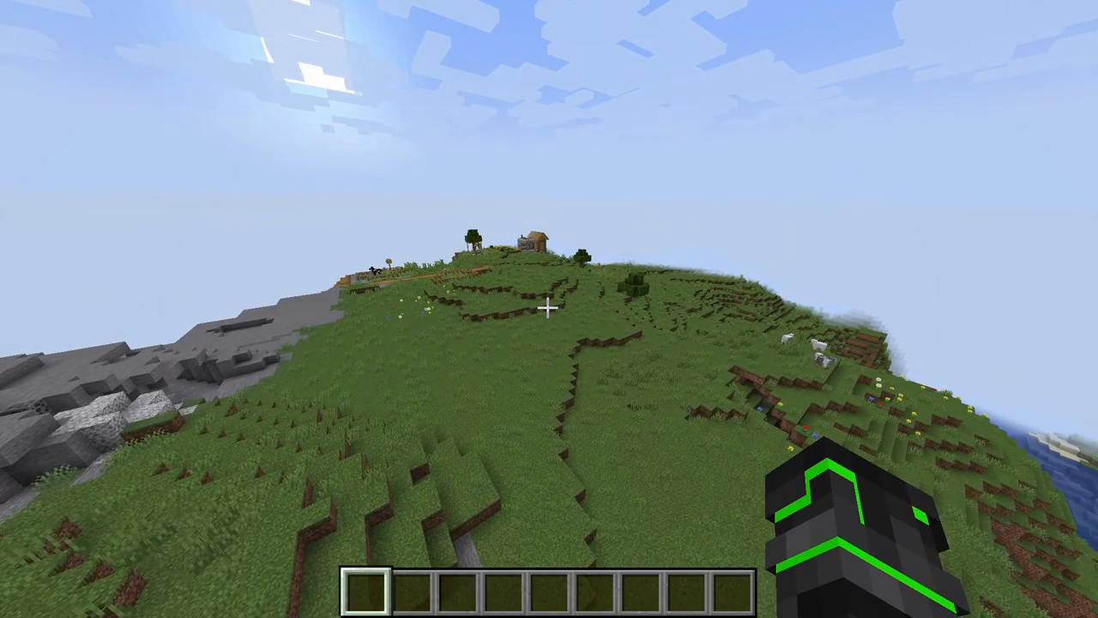
Read memory usage in the F3 debug overlay, then save the world and return to the title screen.
{"action": "key", "text": "f3"}
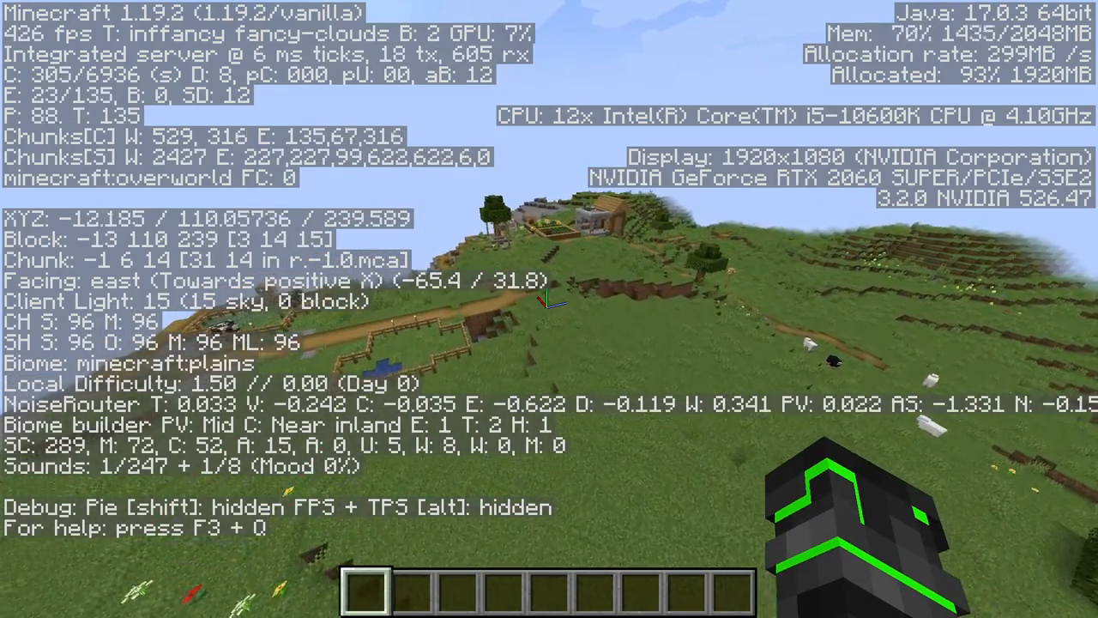
{"action": "key", "text": "F3"}
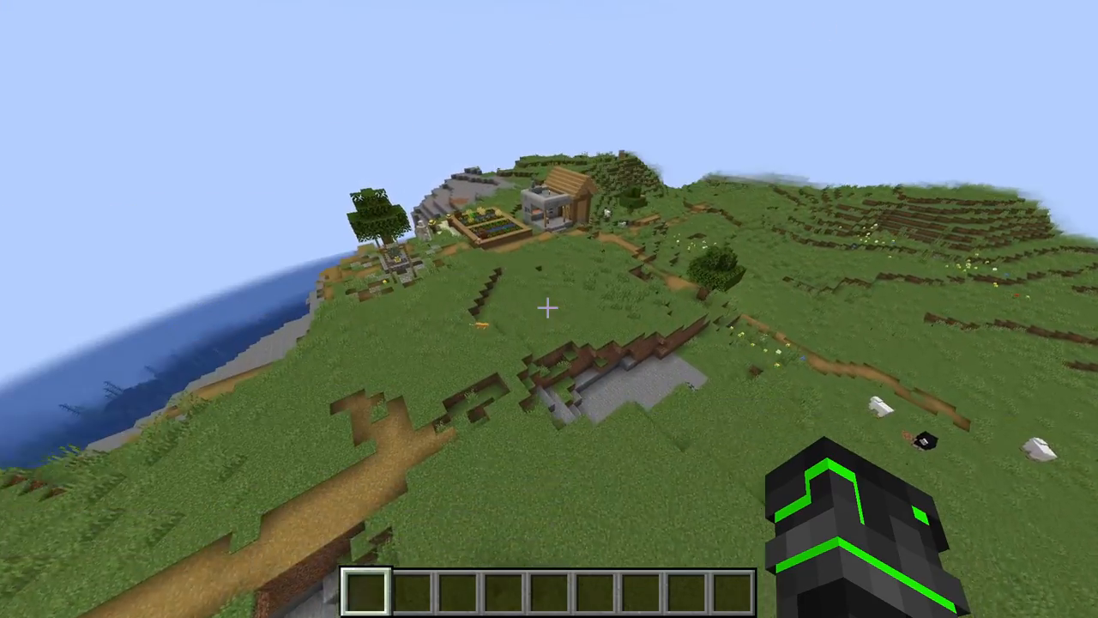
{"action": "key", "text": "Escape"}
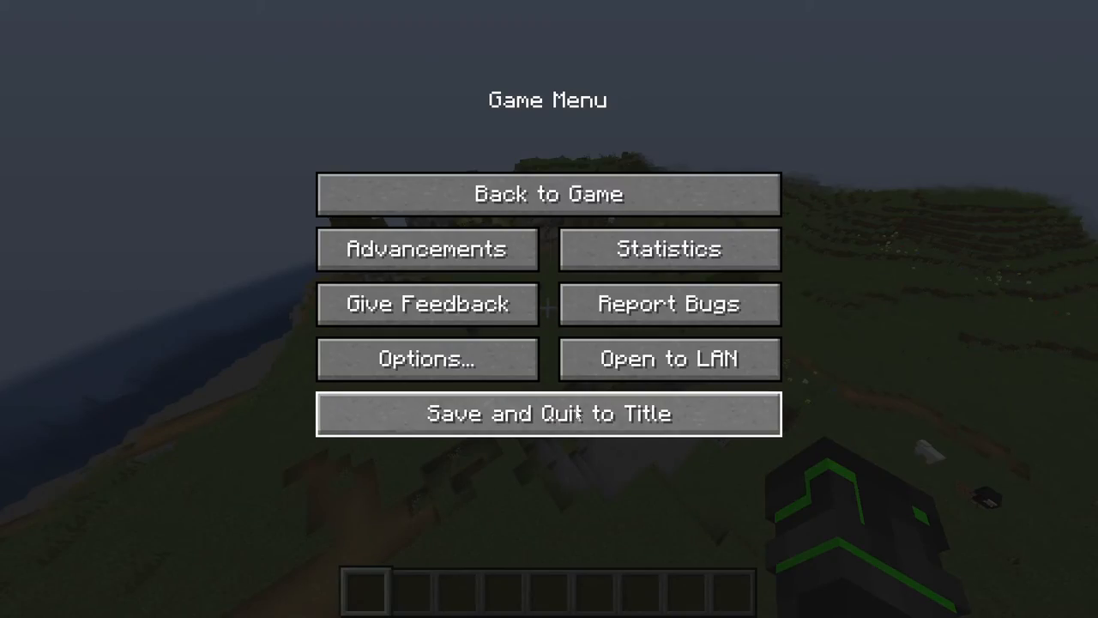
{"action": "left_click", "coordinate": [549, 412]}
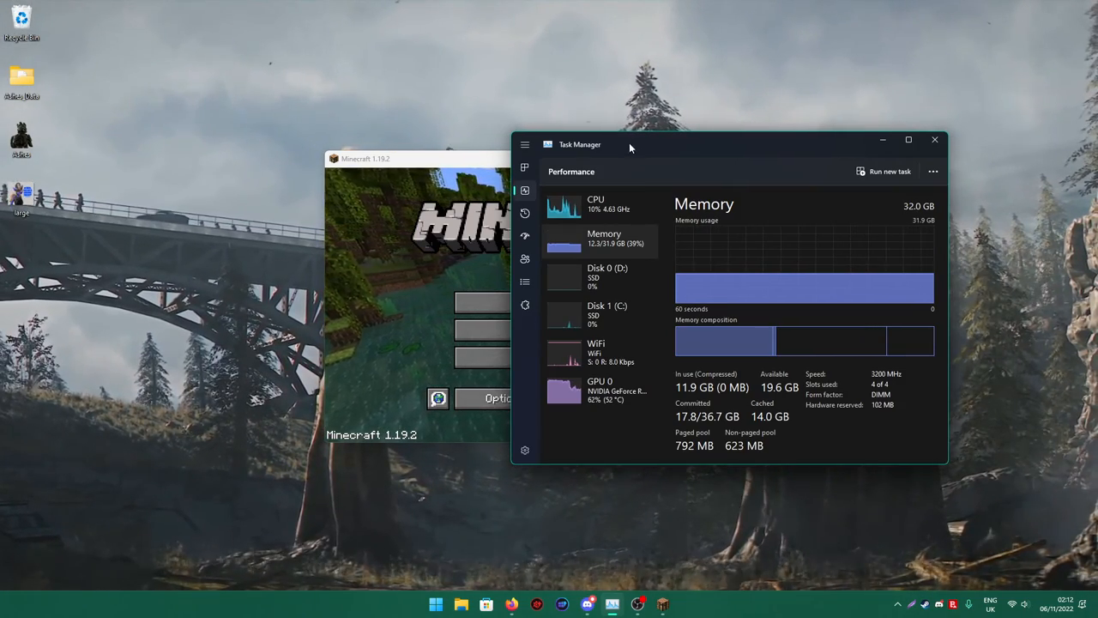
{"action": "mouse_move", "coordinate": [724, 352]}
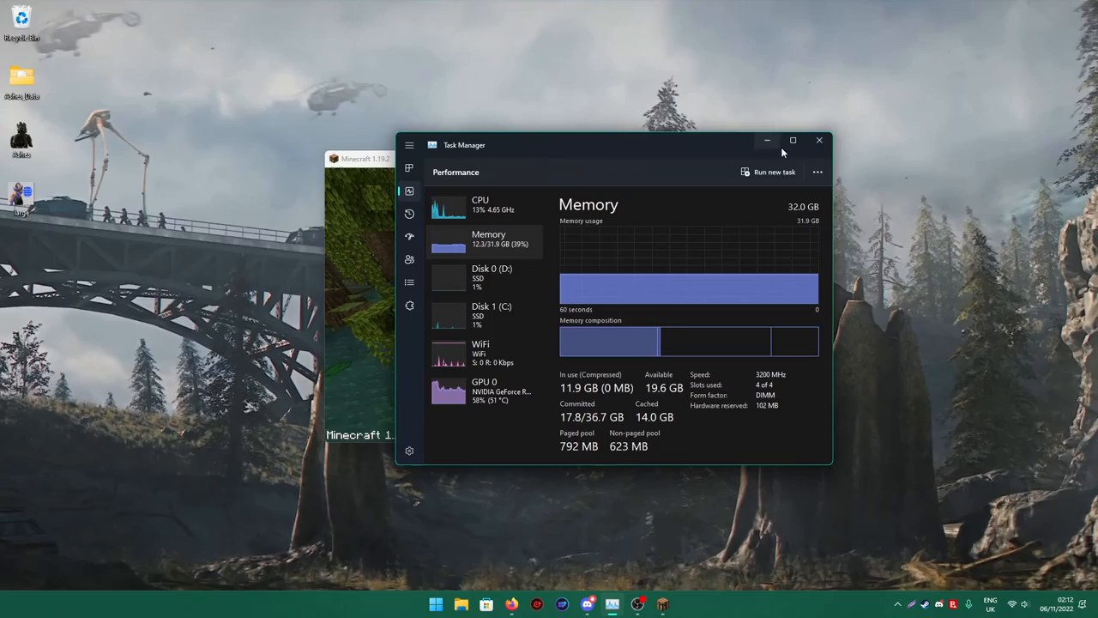
{"action": "mouse_move", "coordinate": [818, 141]}
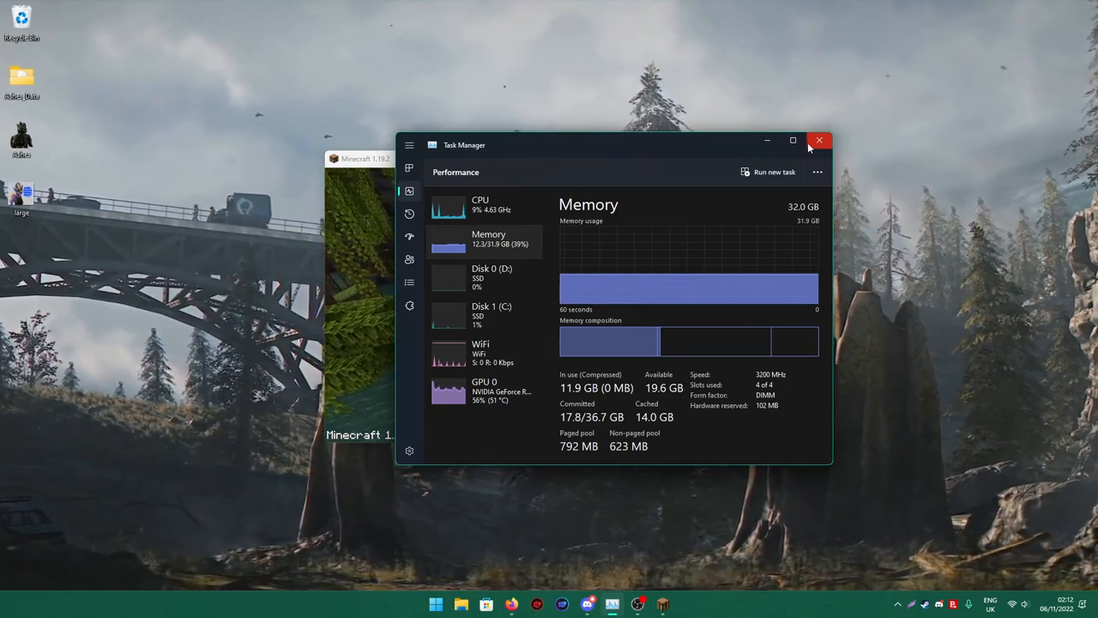
{"action": "mouse_move", "coordinate": [769, 134]}
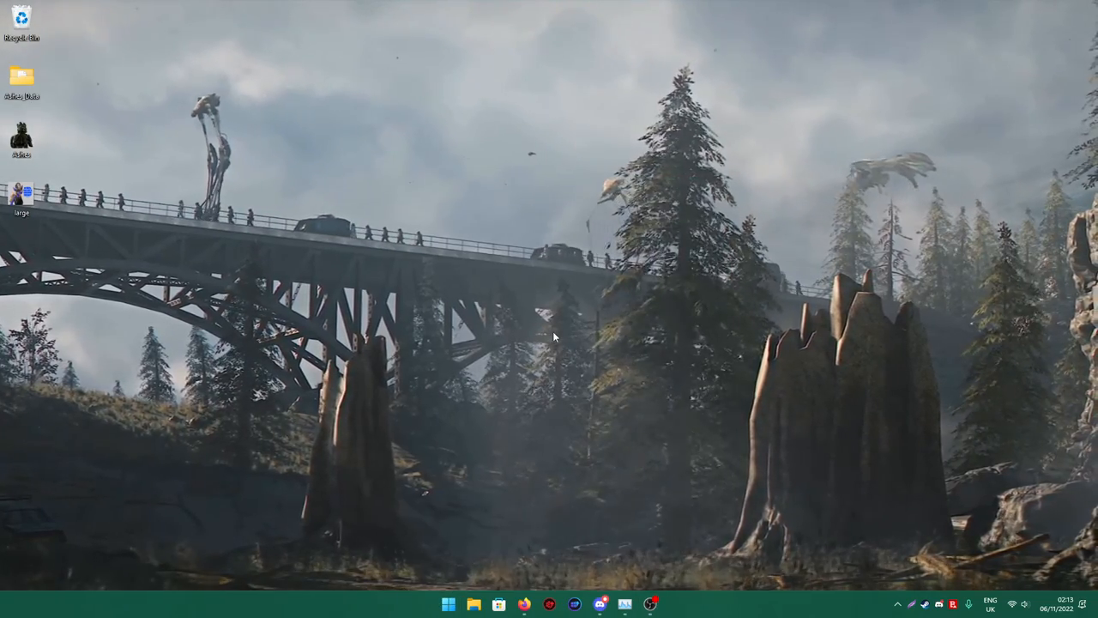
In the launcher, edit the Latest release installation and expand More Options to show its JVM Arguments.
{"action": "left_click", "coordinate": [649, 604]}
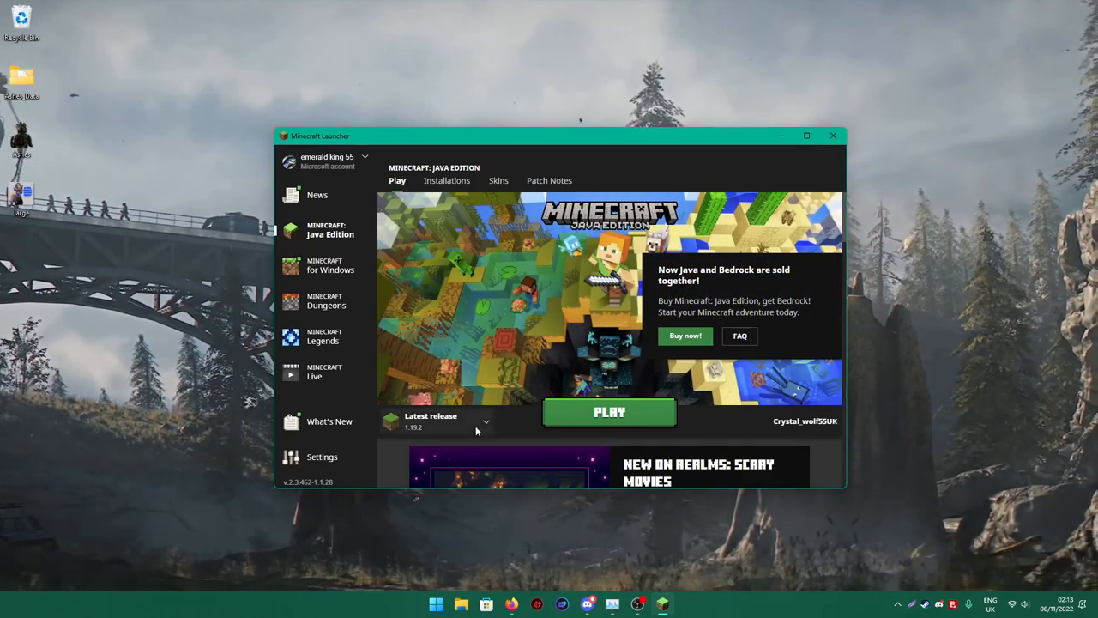
{"action": "left_click", "coordinate": [447, 180]}
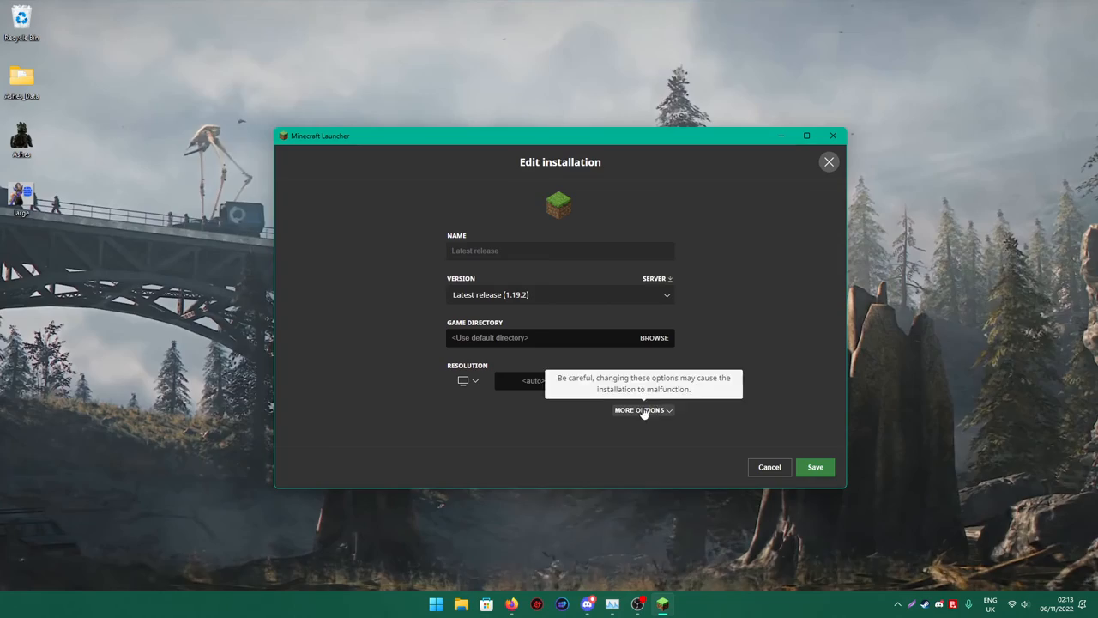
{"action": "left_click", "coordinate": [638, 409]}
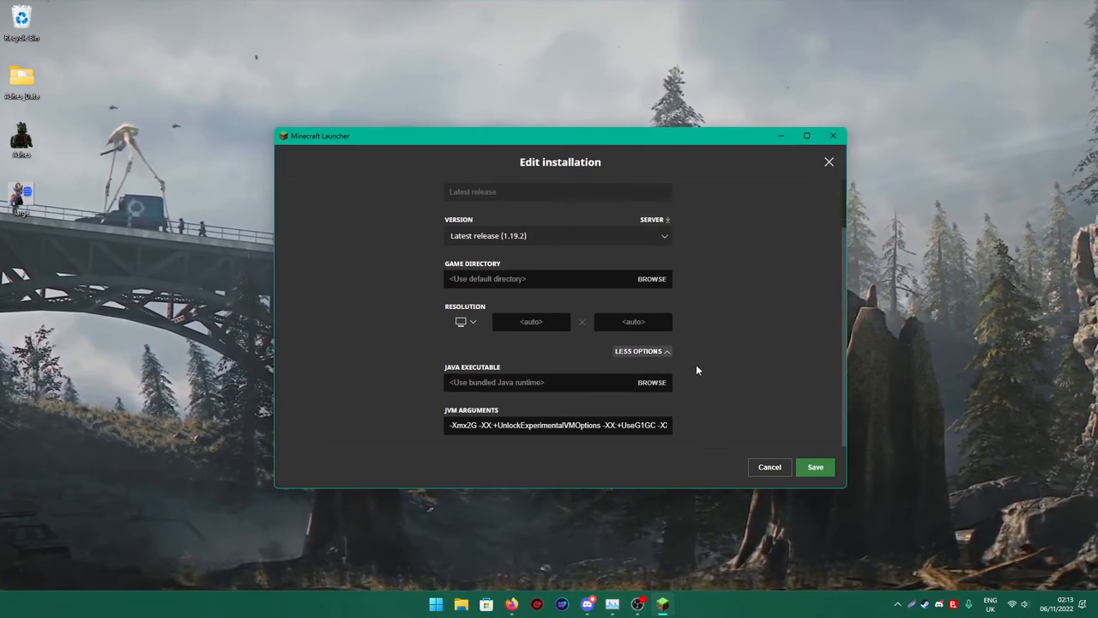
{"action": "left_click", "coordinate": [558, 426]}
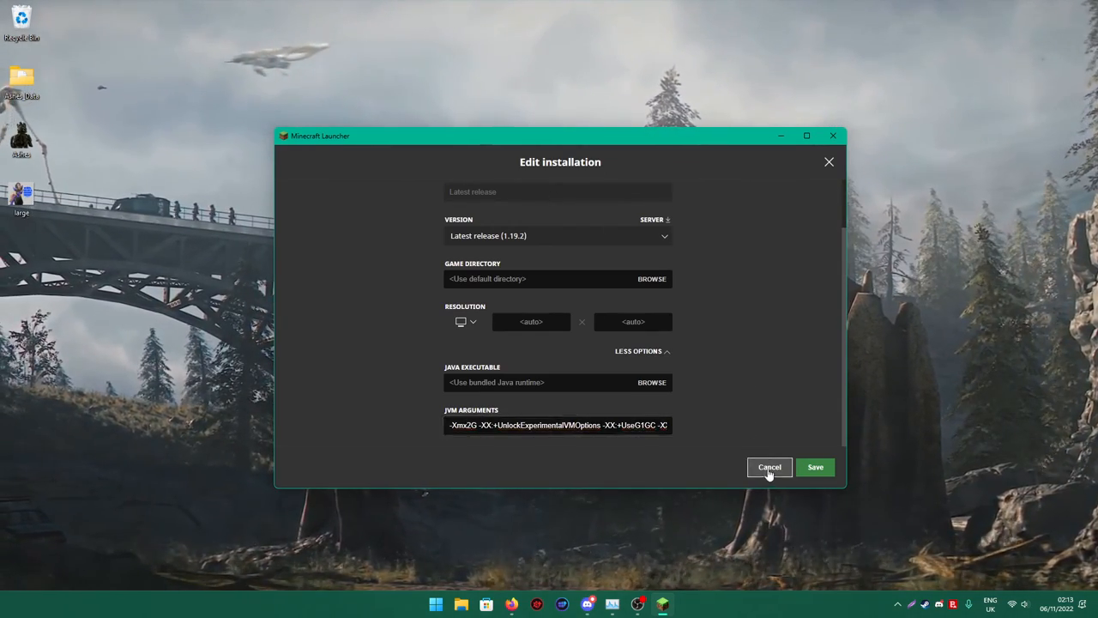
Cancel the Latest release edit, then review the OptiFine installation's JVM arguments and save it.
{"action": "left_click", "coordinate": [769, 467]}
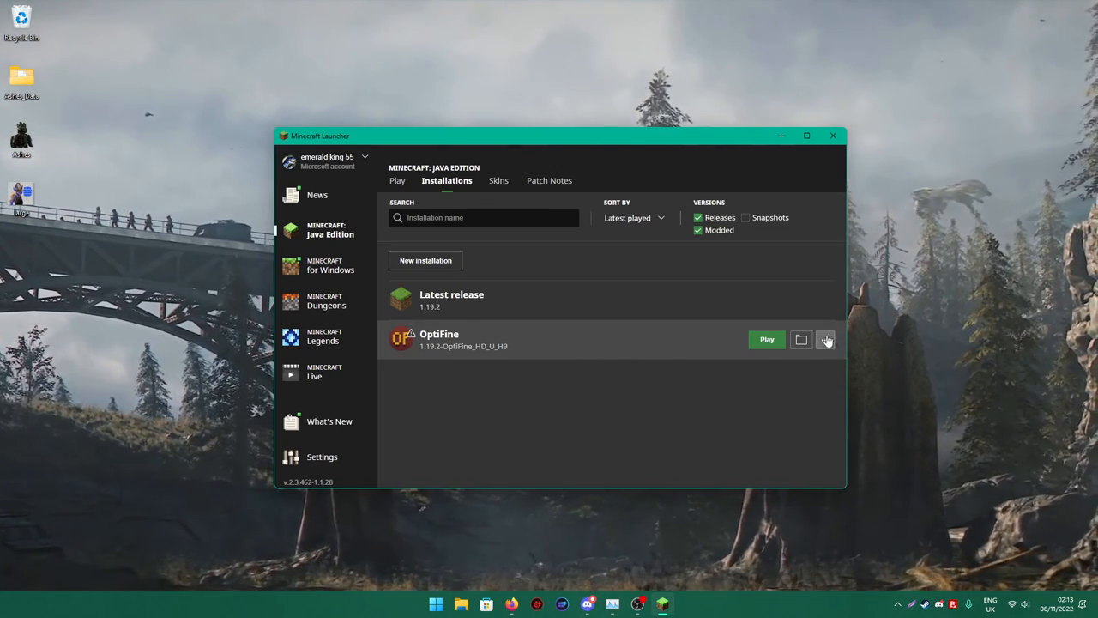
{"action": "left_click", "coordinate": [824, 340]}
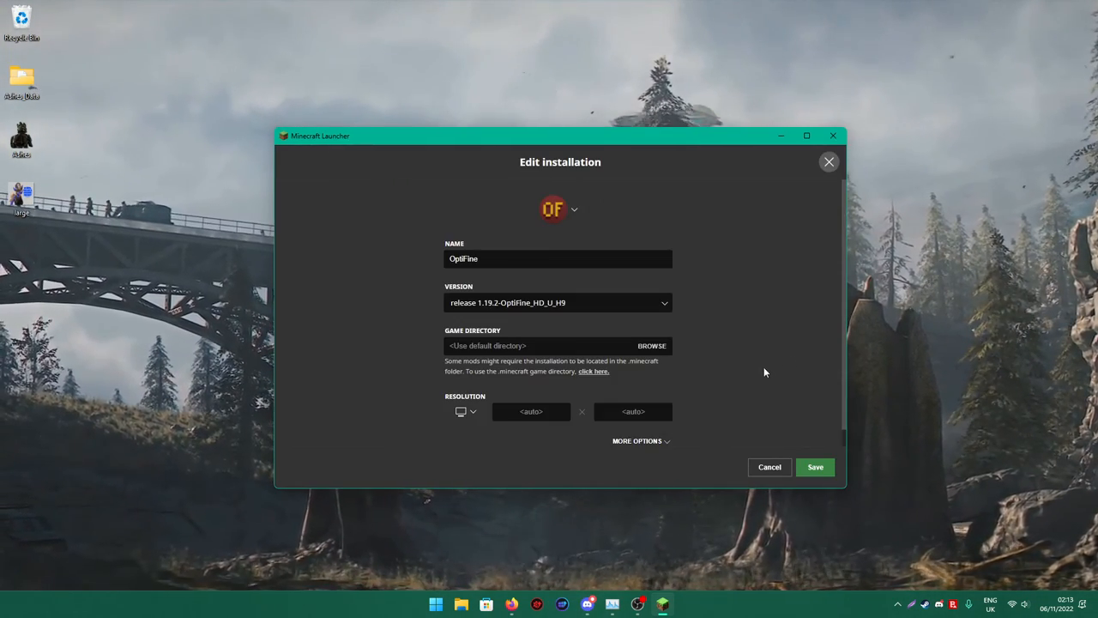
{"action": "left_click", "coordinate": [638, 441]}
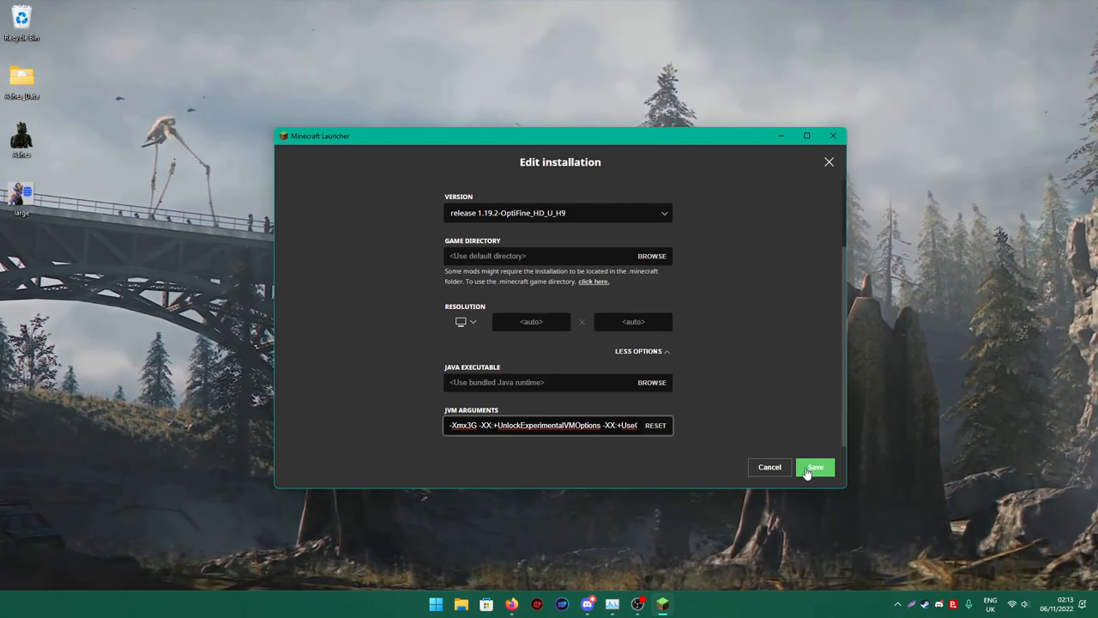
{"action": "left_click", "coordinate": [813, 467]}
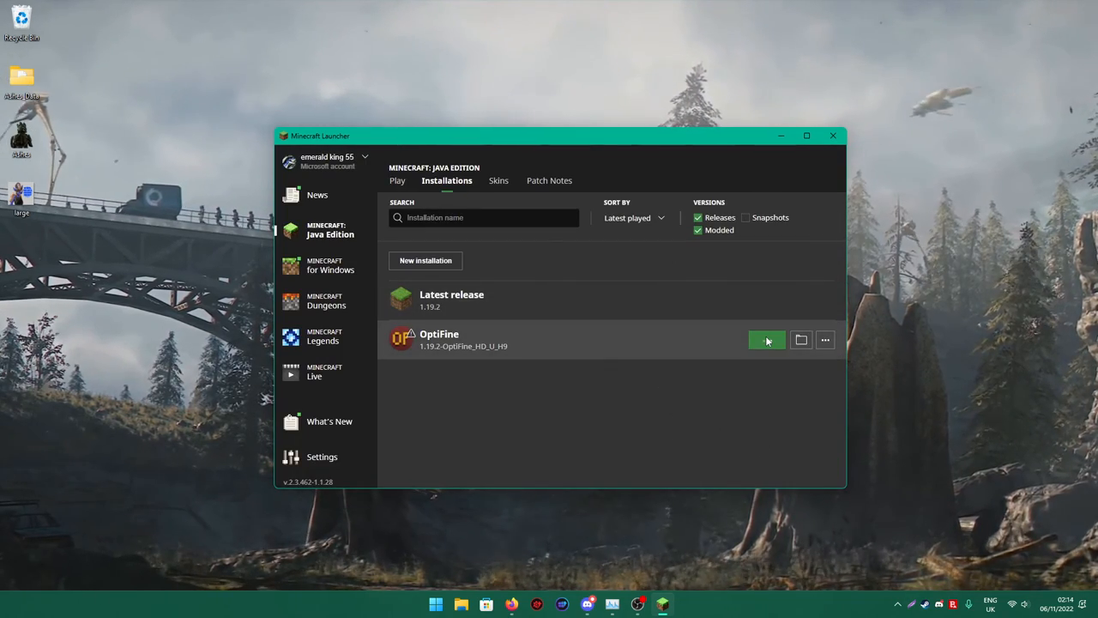
Launch the game from the OptiFine installation and let the loading screen reach 100%.
{"action": "left_click", "coordinate": [766, 339]}
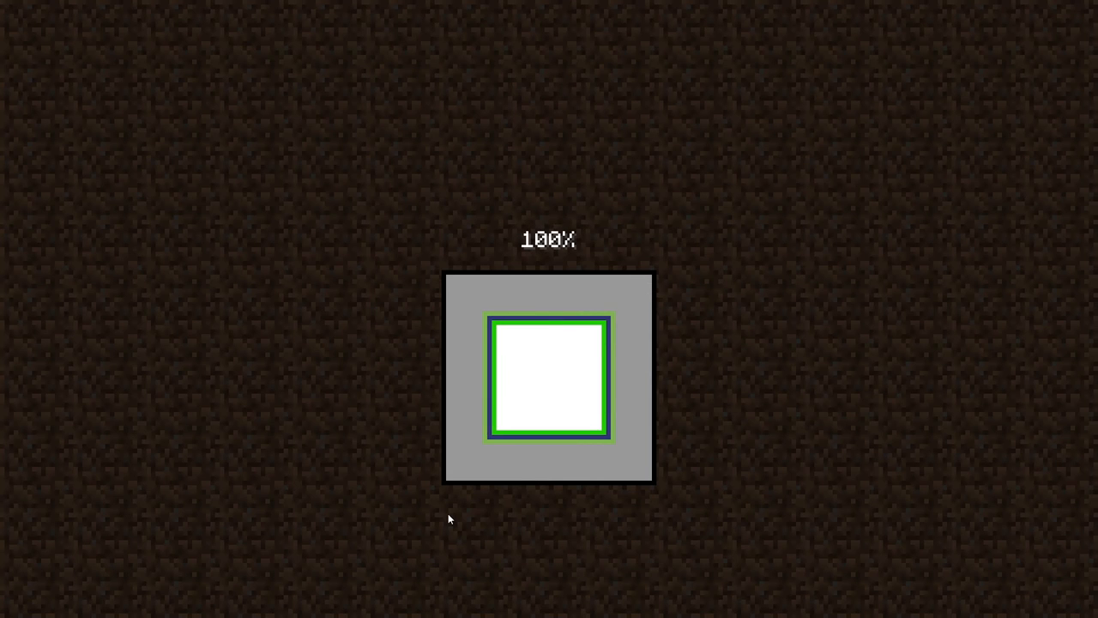
{"action": "mouse_move", "coordinate": [467, 470]}
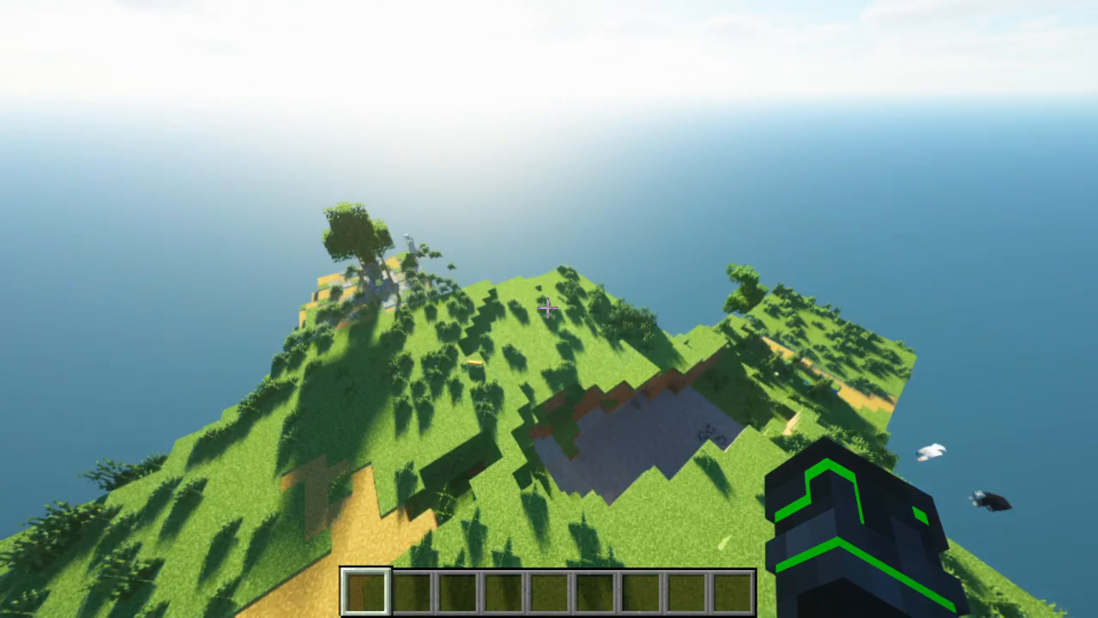
In Video Settings > Shaders choose the (internal) shader, then return to the game after the reload.
{"action": "key", "text": "Escape"}
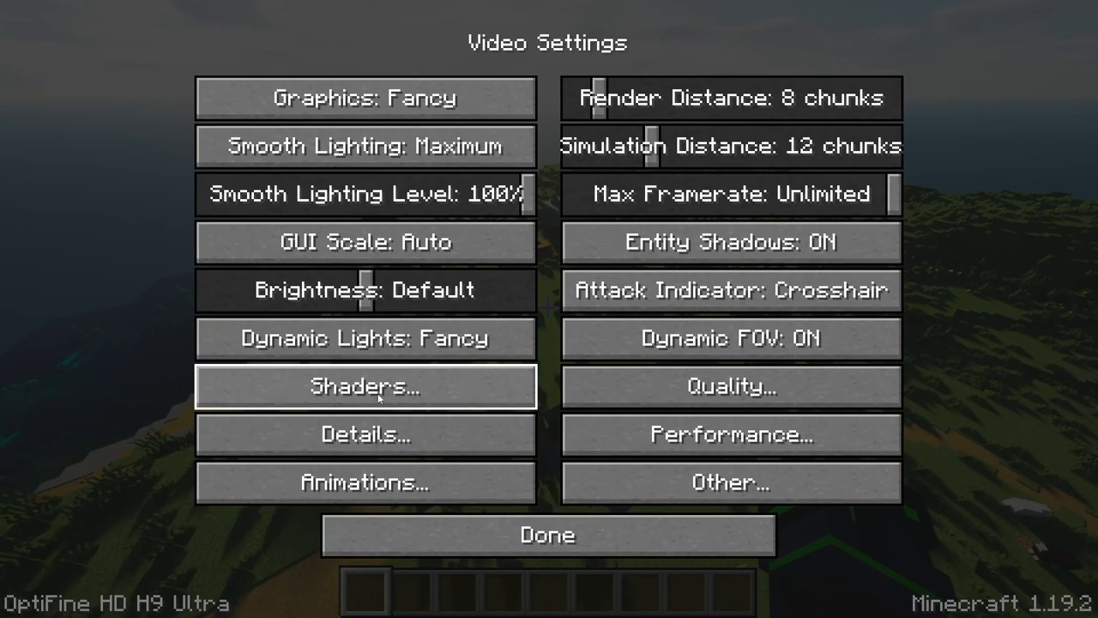
{"action": "left_click", "coordinate": [364, 387]}
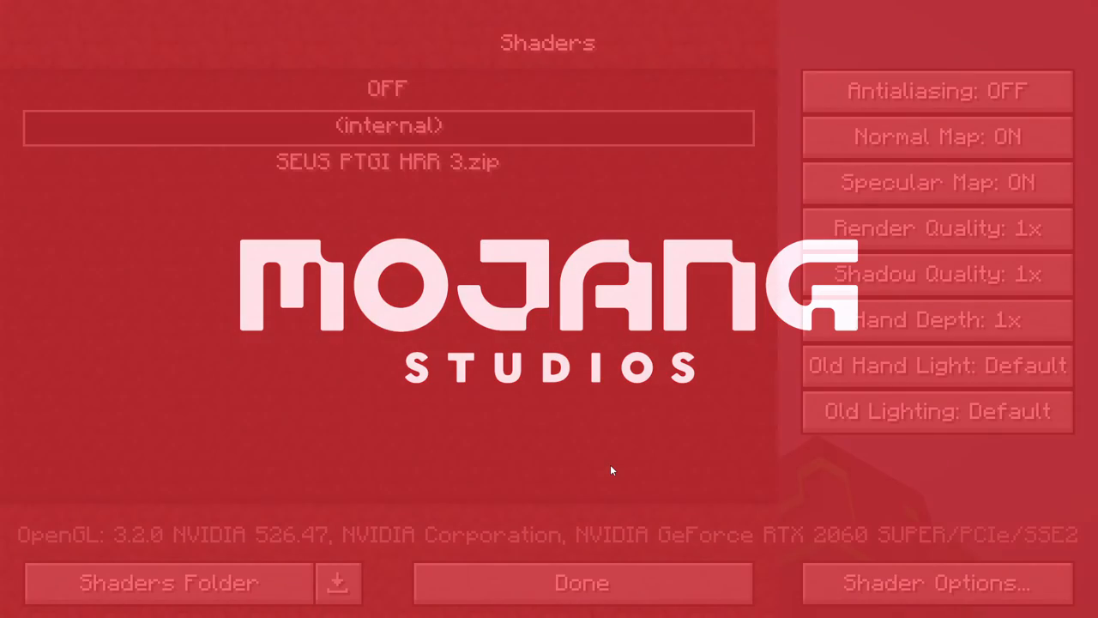
{"action": "left_click", "coordinate": [580, 583]}
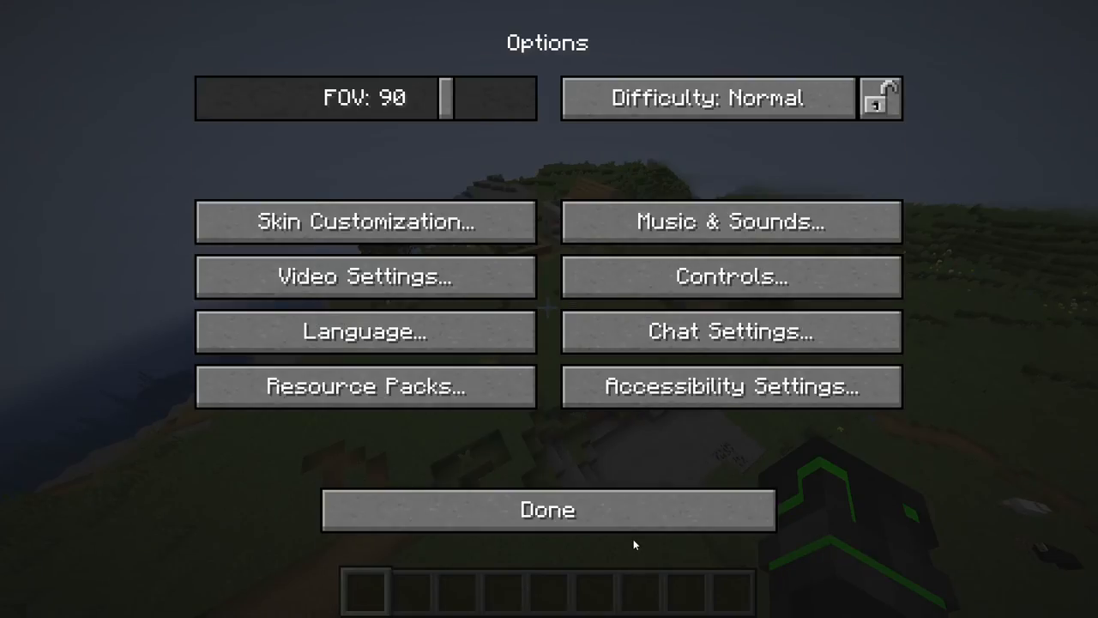
{"action": "left_click", "coordinate": [546, 508]}
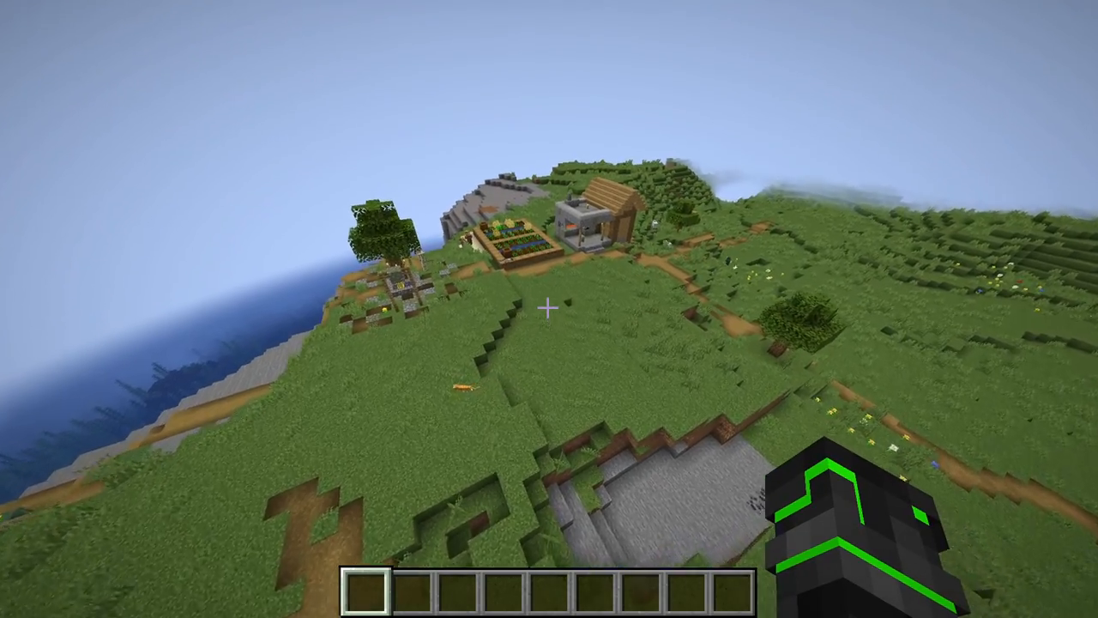
Read the F3 memory figures without shaders, then pause to head back to the shader settings.
{"action": "key", "text": "f3"}
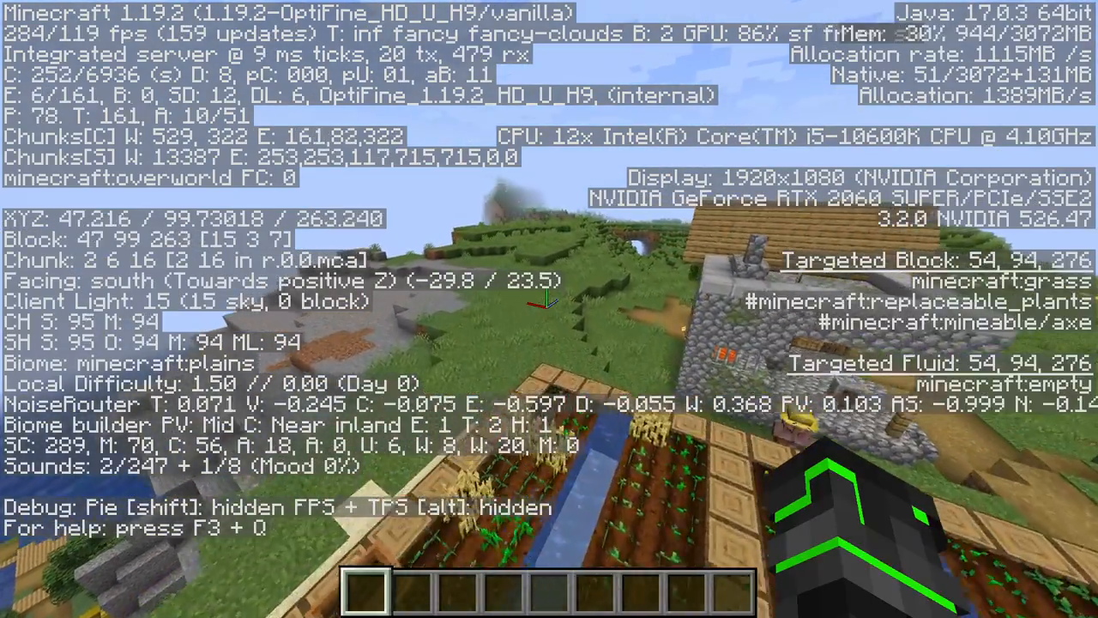
{"action": "key", "text": "Escape"}
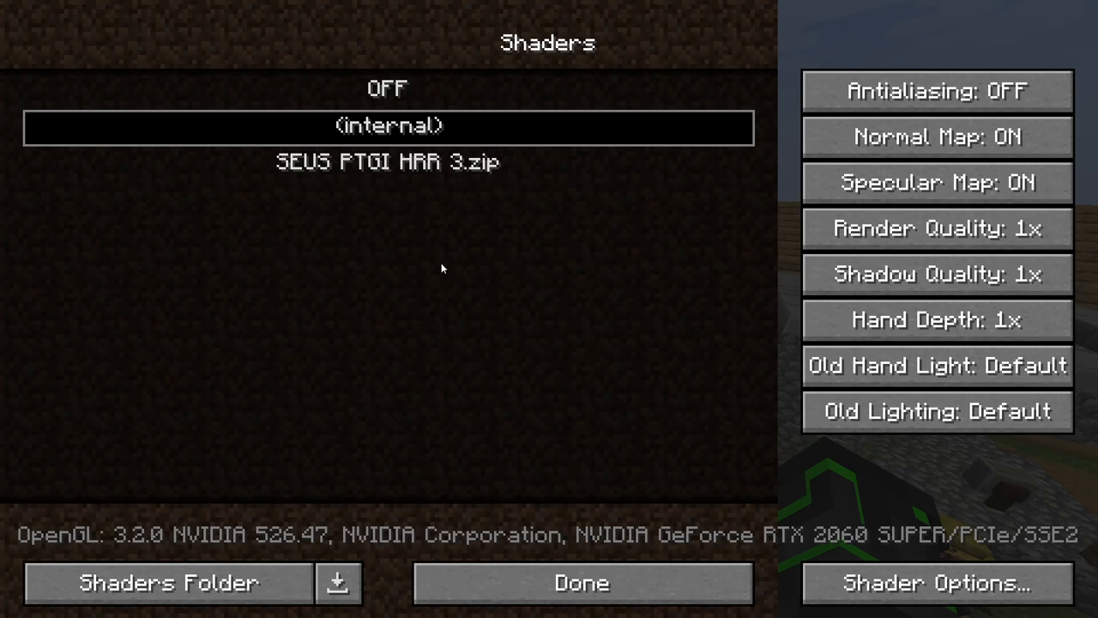
Select SEUS PTGI HRR 3.zip as the shader pack and return to the shaded world.
{"action": "left_click", "coordinate": [388, 161]}
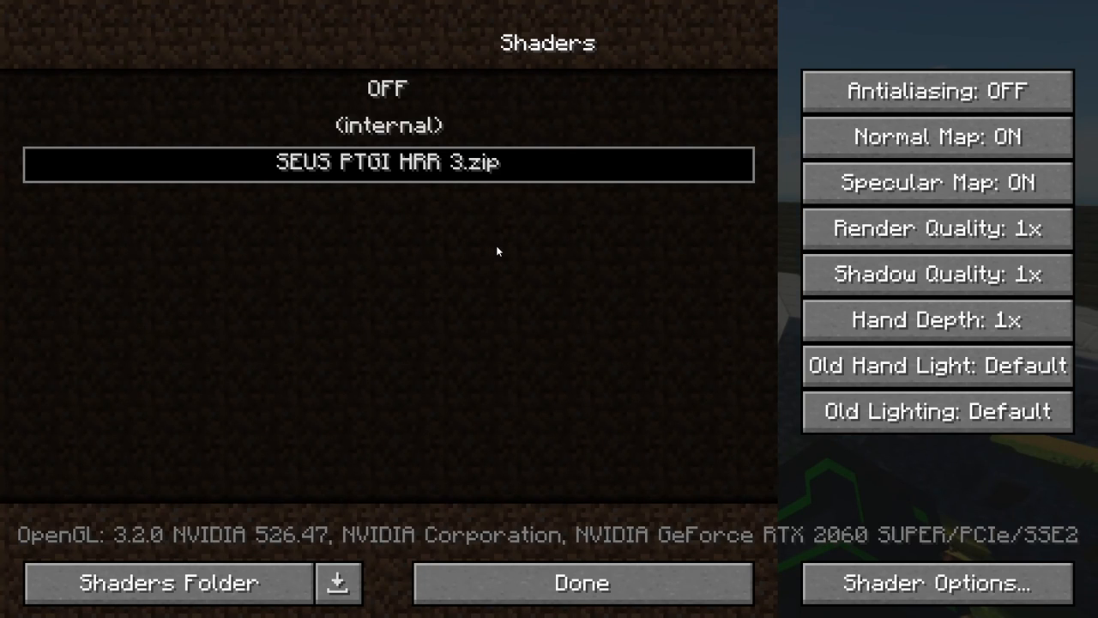
{"action": "mouse_move", "coordinate": [589, 556]}
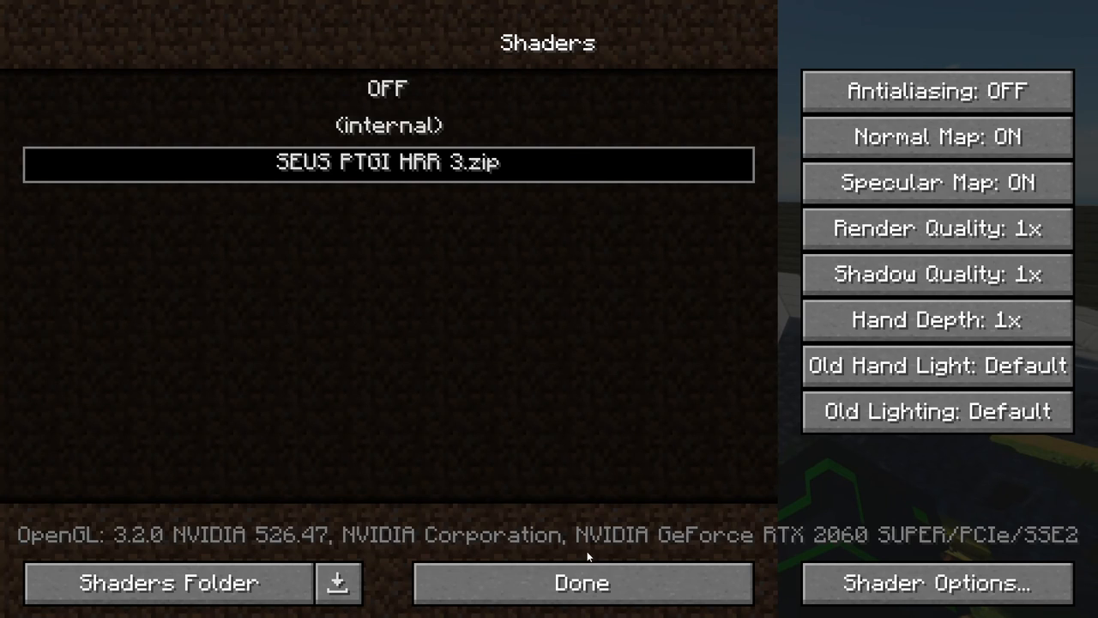
{"action": "left_click", "coordinate": [582, 584]}
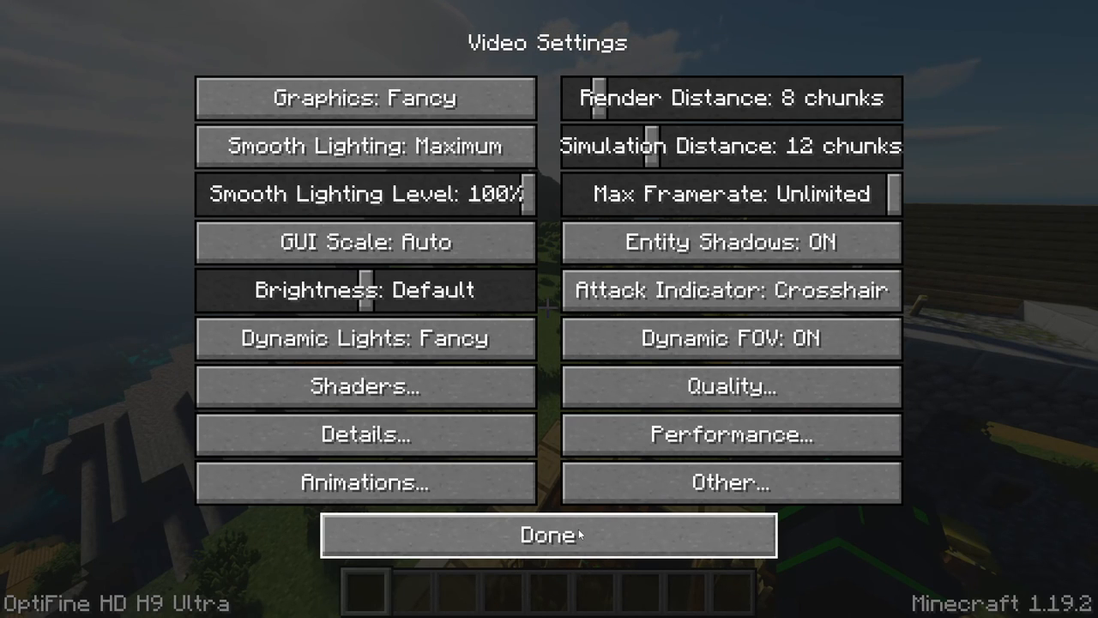
{"action": "left_click", "coordinate": [546, 535]}
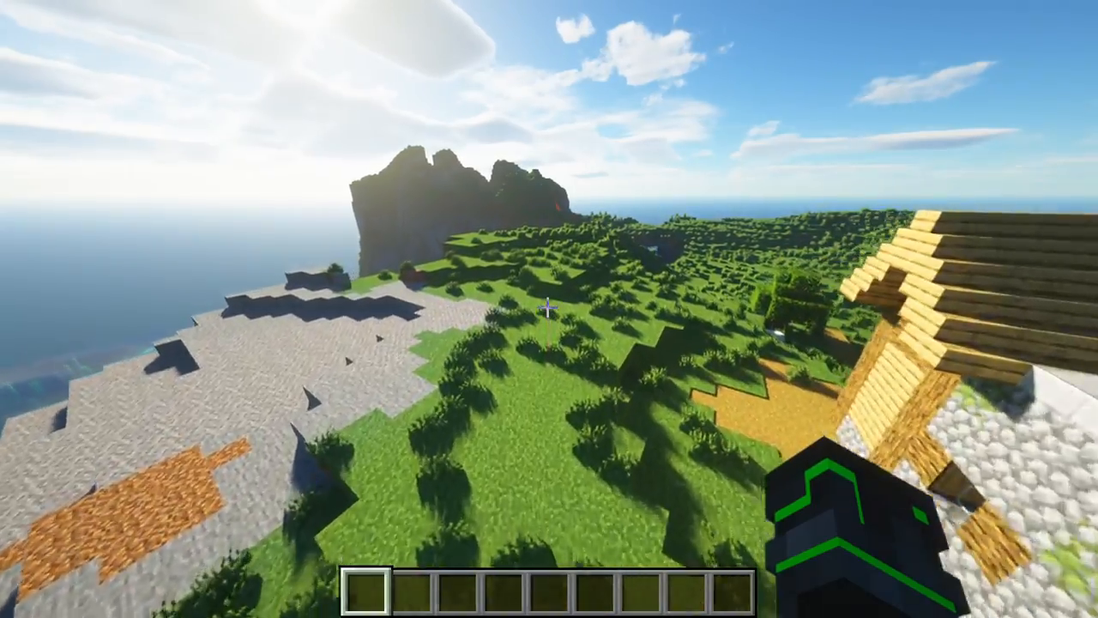
Show the F3 memory stats with shaders on and briefly check the creative inventory.
{"action": "key", "text": "f3"}
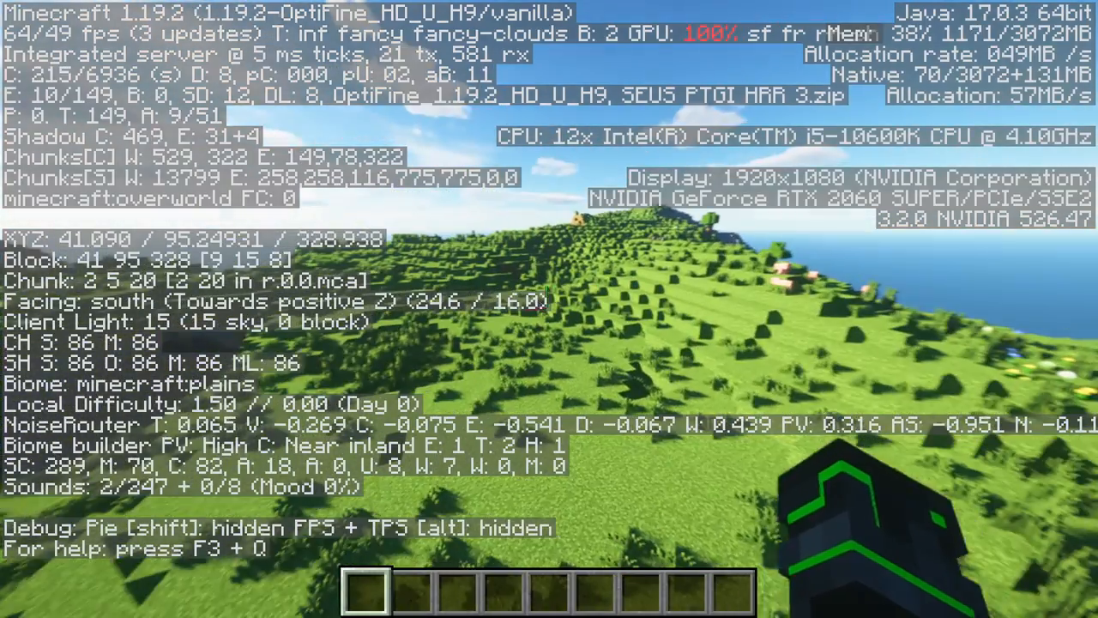
{"action": "key", "text": "e"}
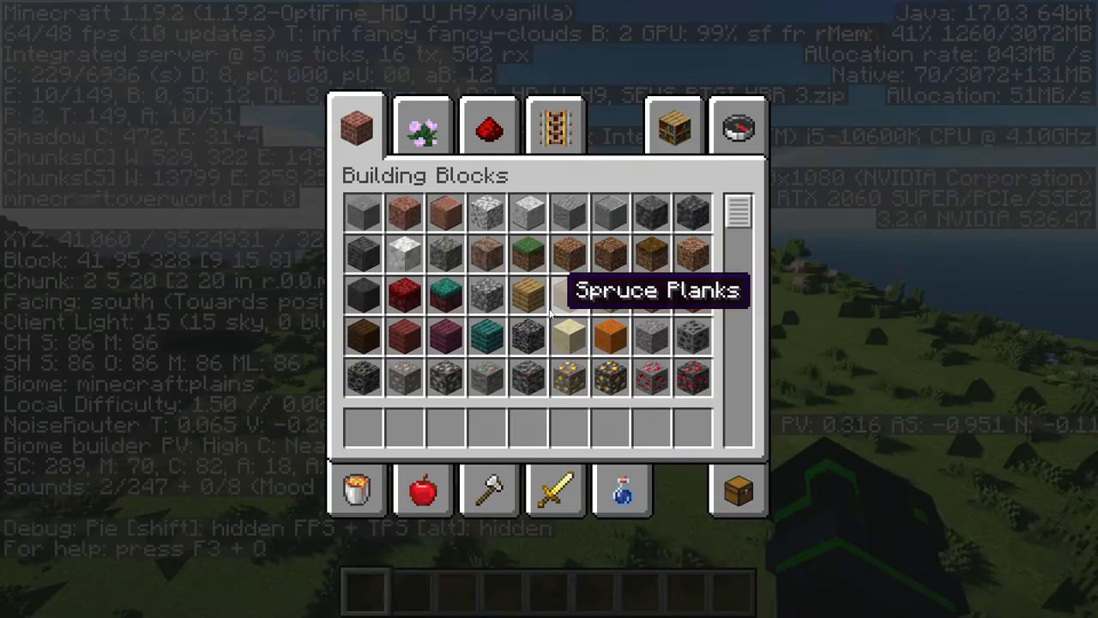
{"action": "key", "text": "e"}
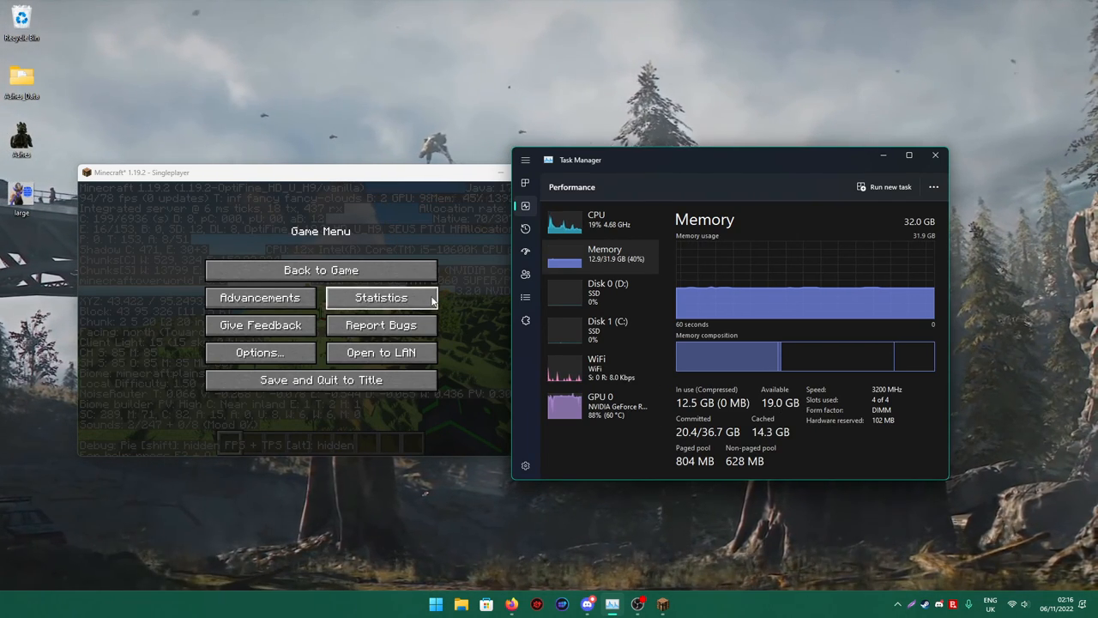
Review memory usage in Task Manager, close it and refocus the Minecraft window.
{"action": "left_click", "coordinate": [291, 171]}
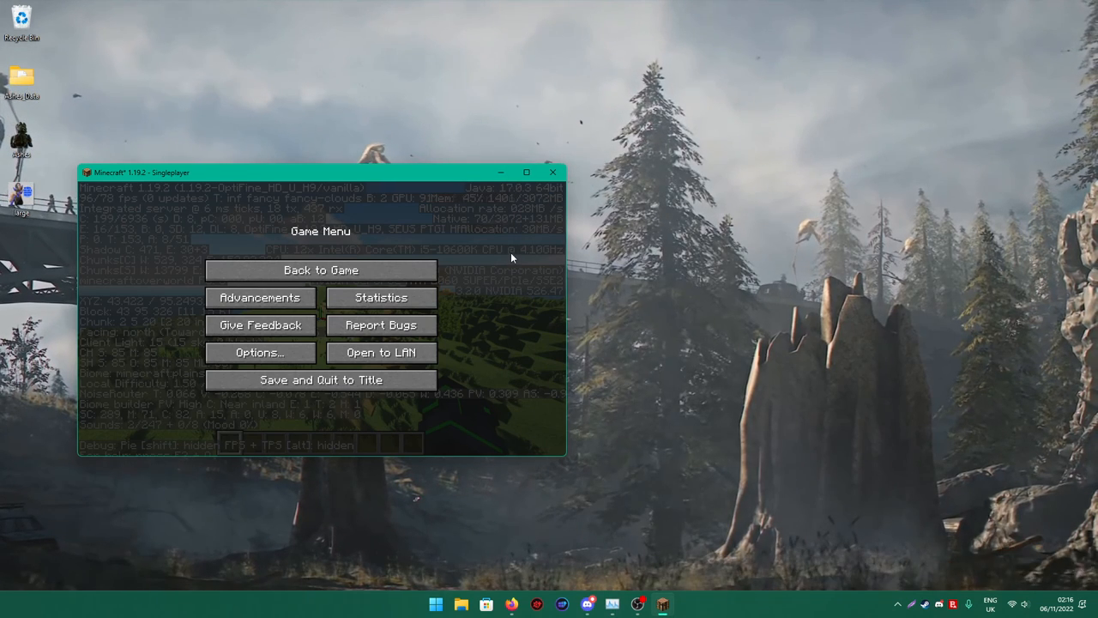
{"action": "left_click", "coordinate": [321, 270]}
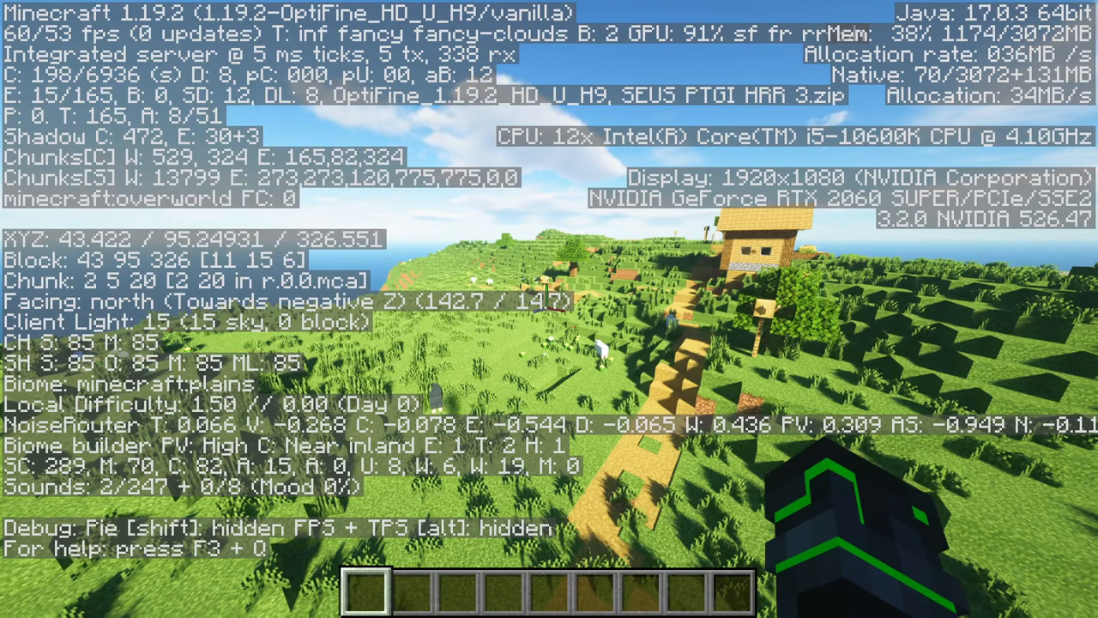
Hide the F3 debug readout and take TNT and flint and steel into the hotbar.
{"action": "key", "text": "F3"}
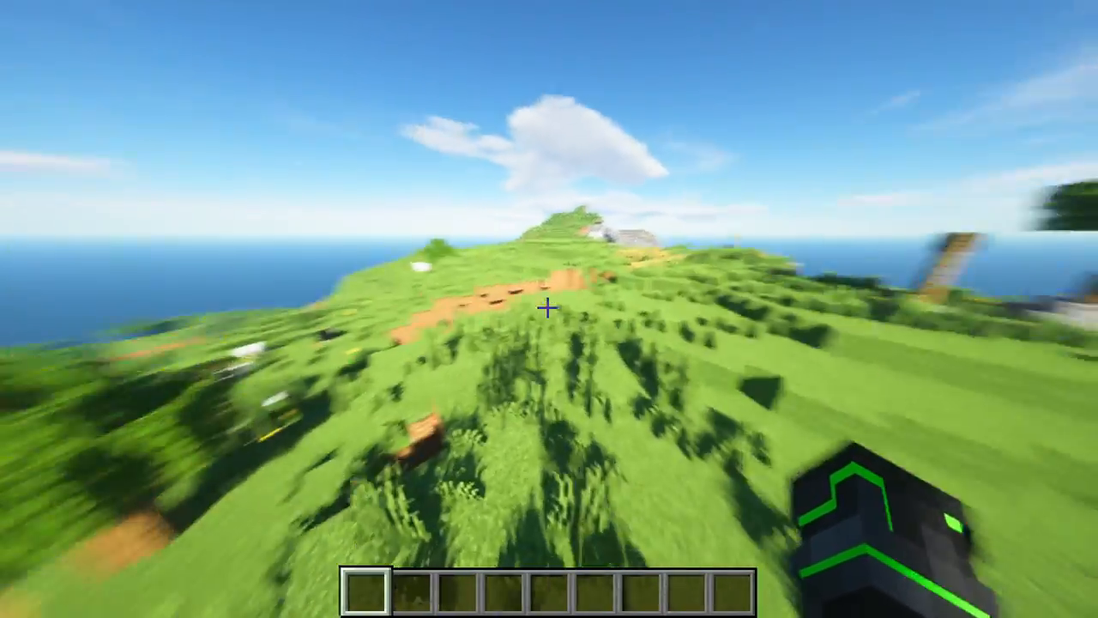
{"action": "key", "text": "e"}
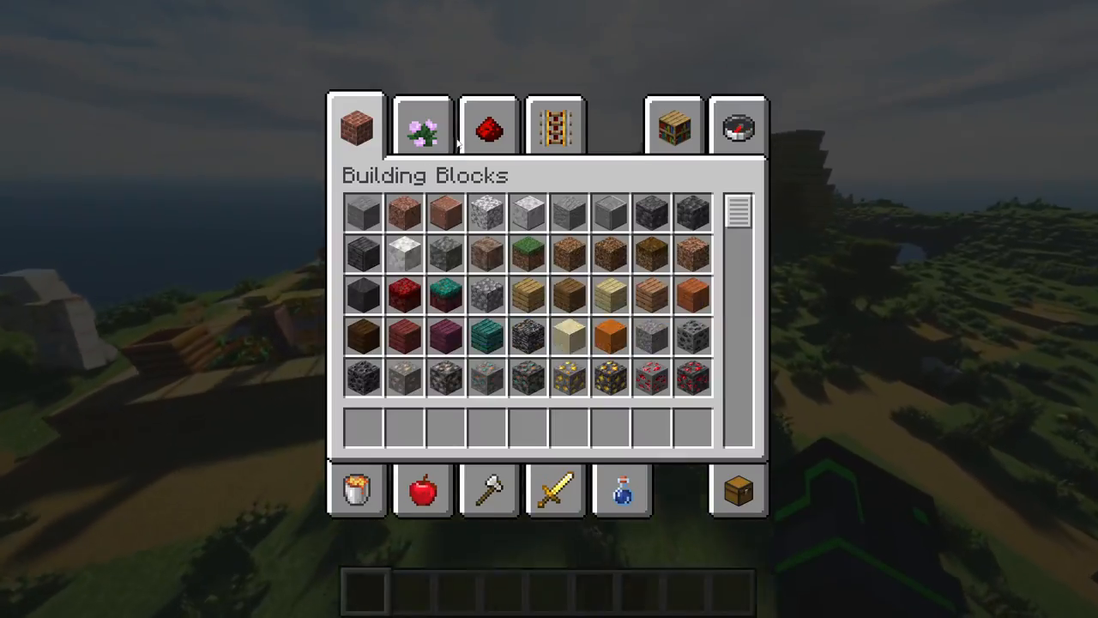
{"action": "left_click", "coordinate": [487, 127]}
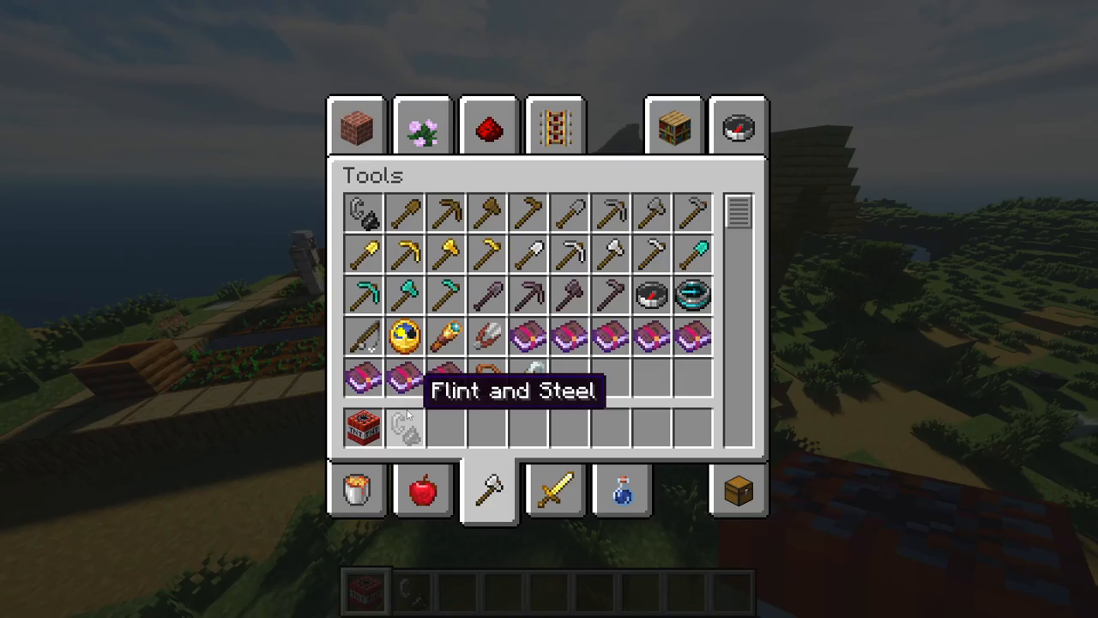
{"action": "key", "text": "Escape"}
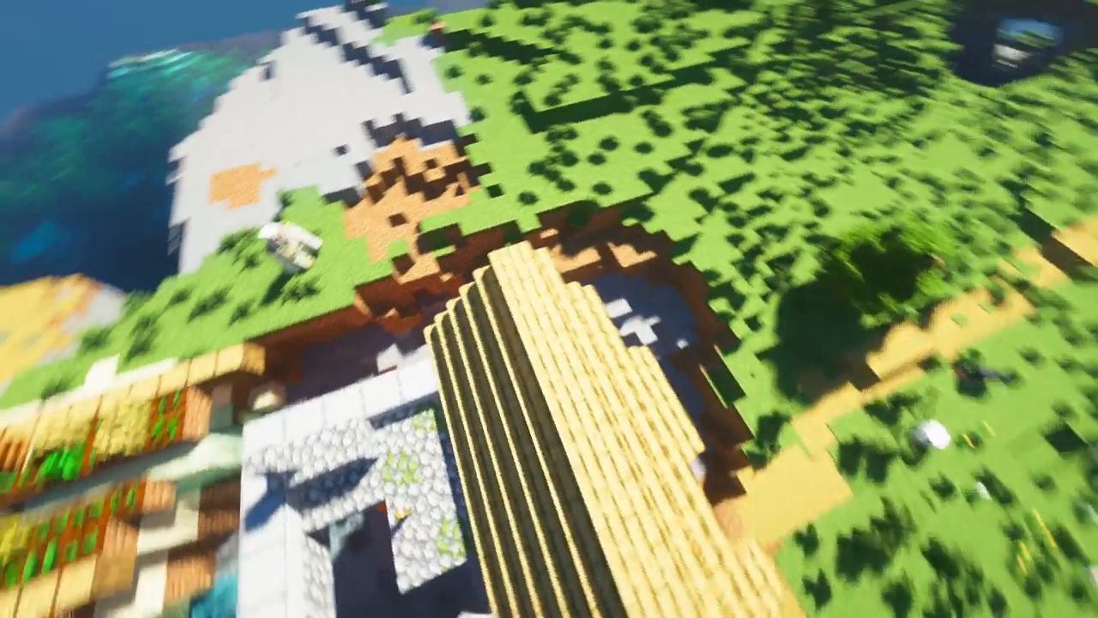
Switch the SEUS PTGI shaders OFF so the world renders plainly again.
{"action": "key", "text": "Escape"}
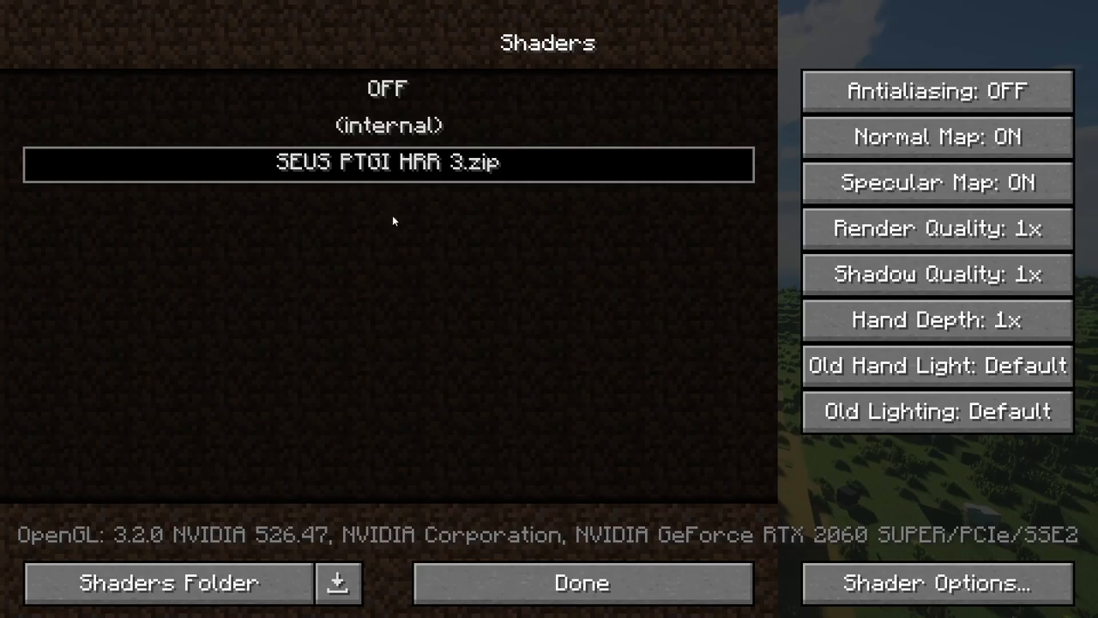
{"action": "left_click", "coordinate": [580, 583]}
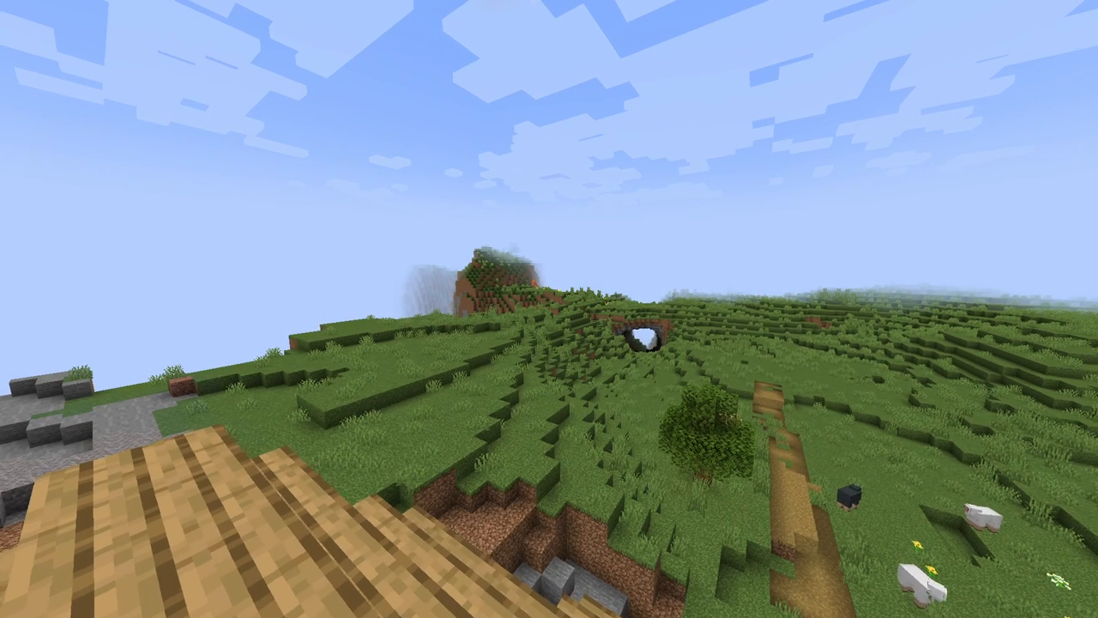